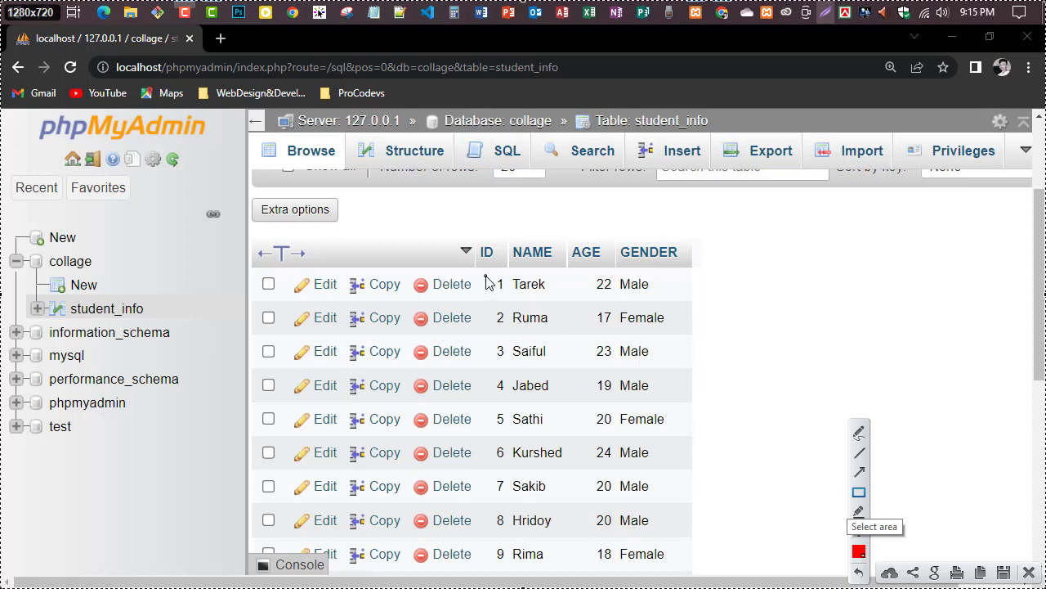
# Step: Switch to the SQL query page for the student_info table
pyautogui.moveTo(488, 274); pyautogui.dragTo(728, 564)
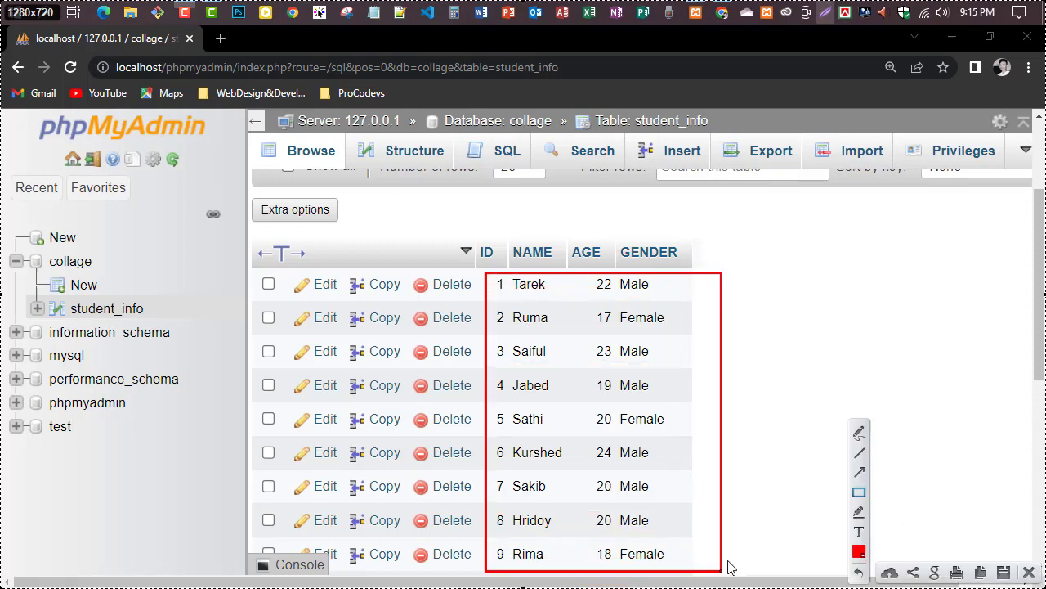
pyautogui.moveTo(1033, 394)
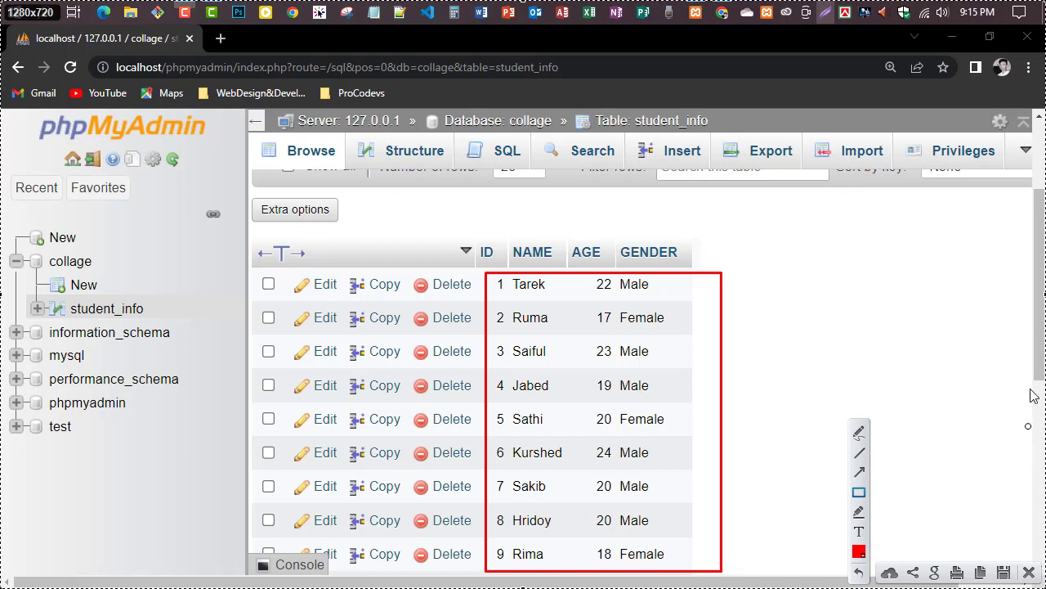
pyautogui.moveTo(981, 523)
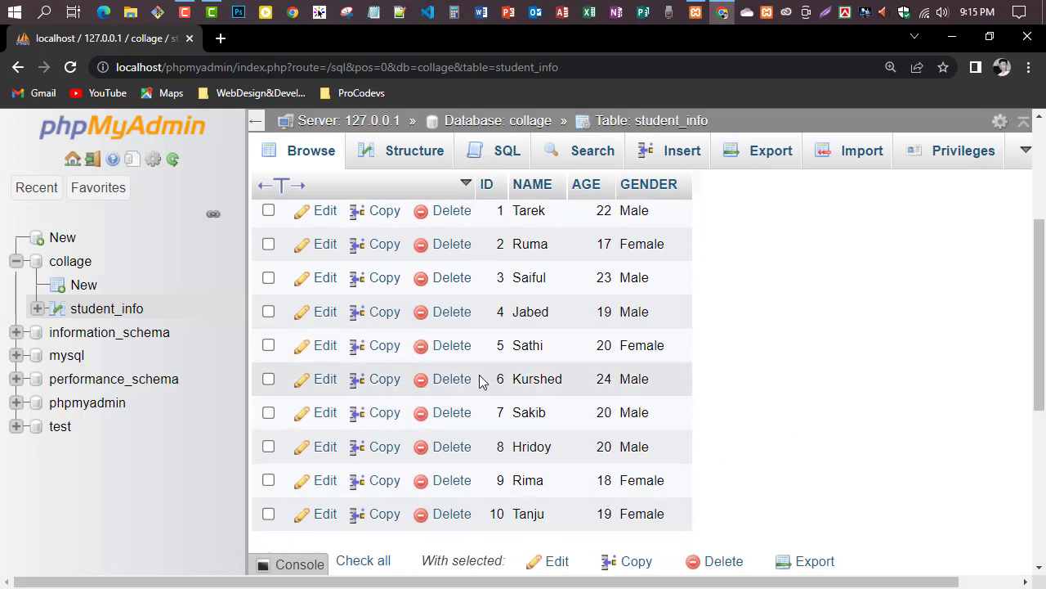
pyautogui.click(488, 183)
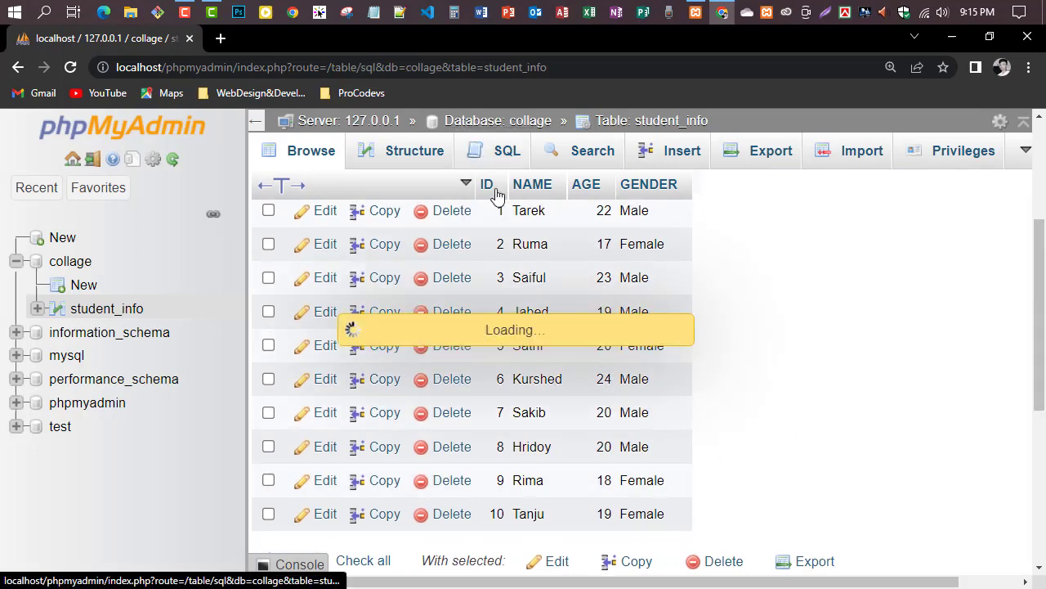
pyautogui.click(506, 151)
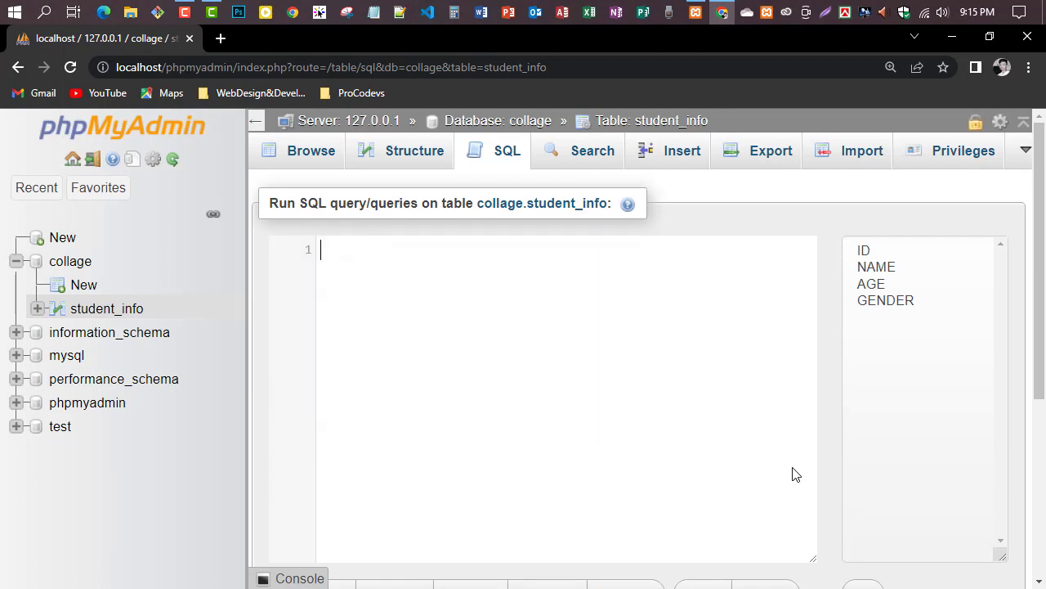
# Step: Draft the statement TRUNCATE TABLE student_info; using autocomplete for the table name
pyautogui.write('TUN')
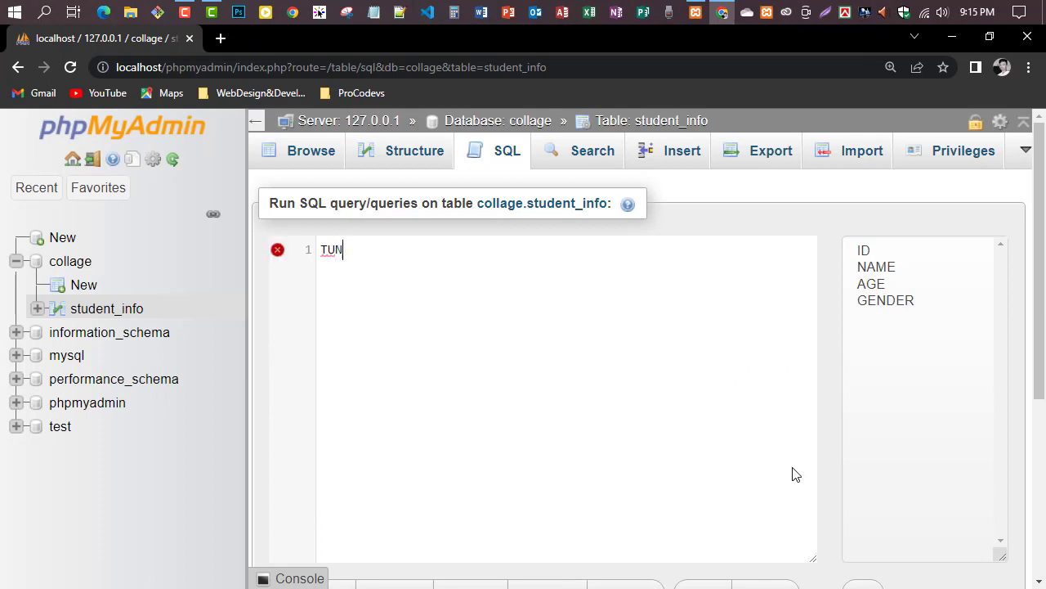
pyautogui.write('CA')
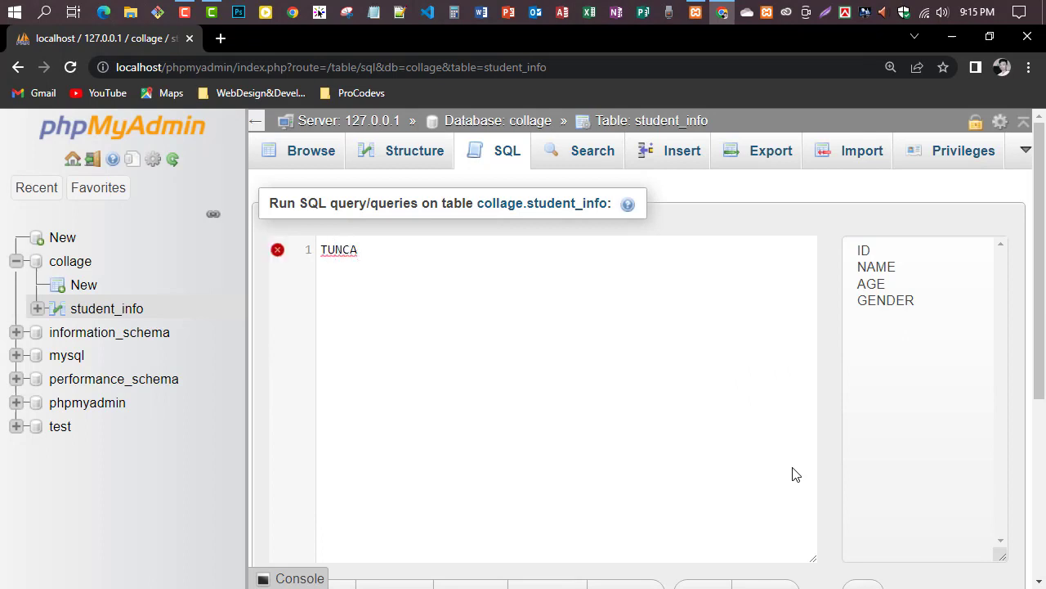
pyautogui.write('TE')
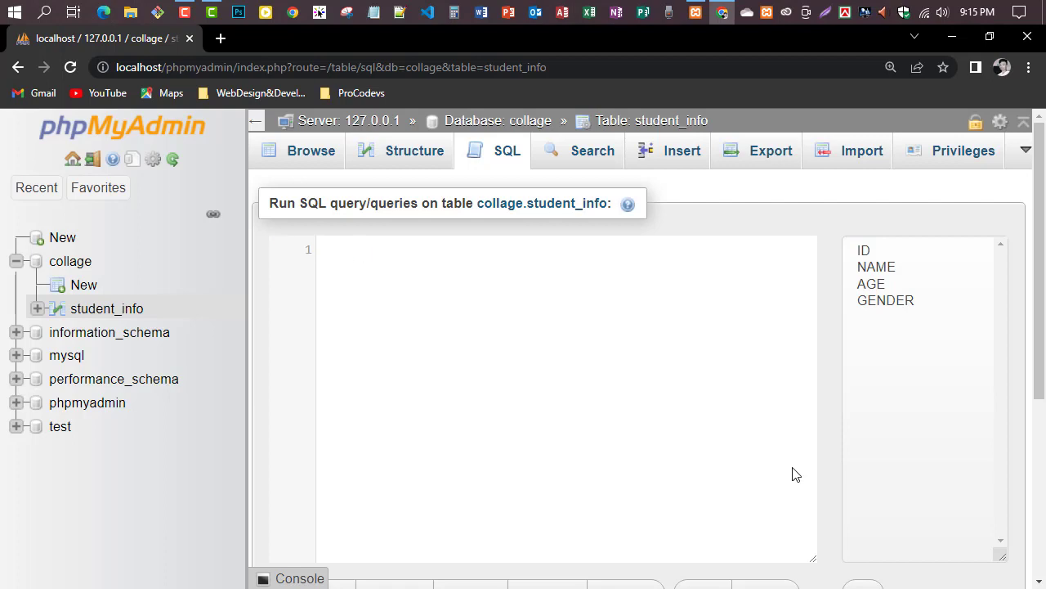
pyautogui.write('TR')
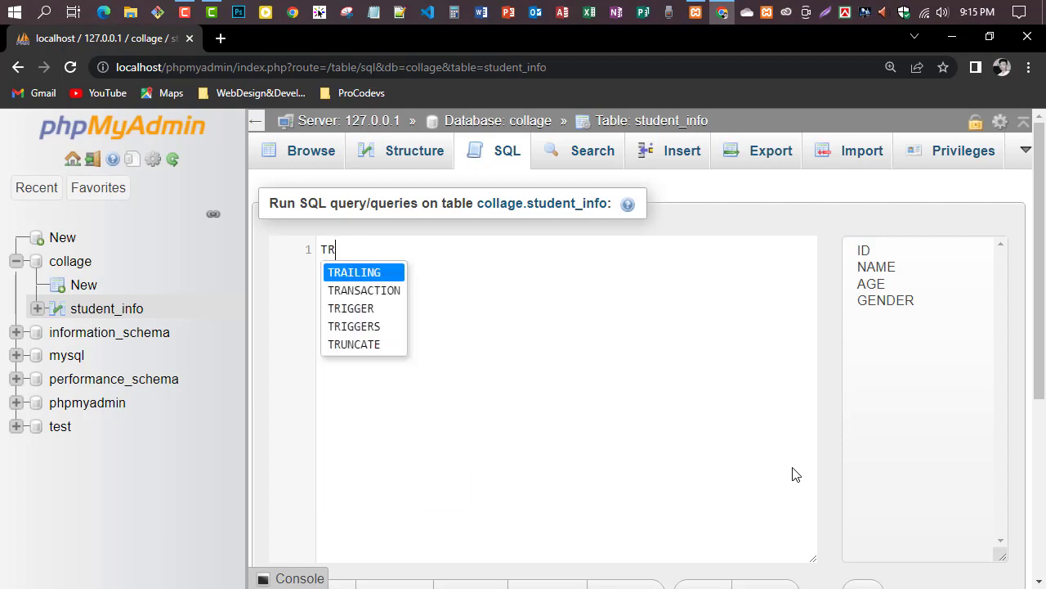
pyautogui.write('UNCATE')
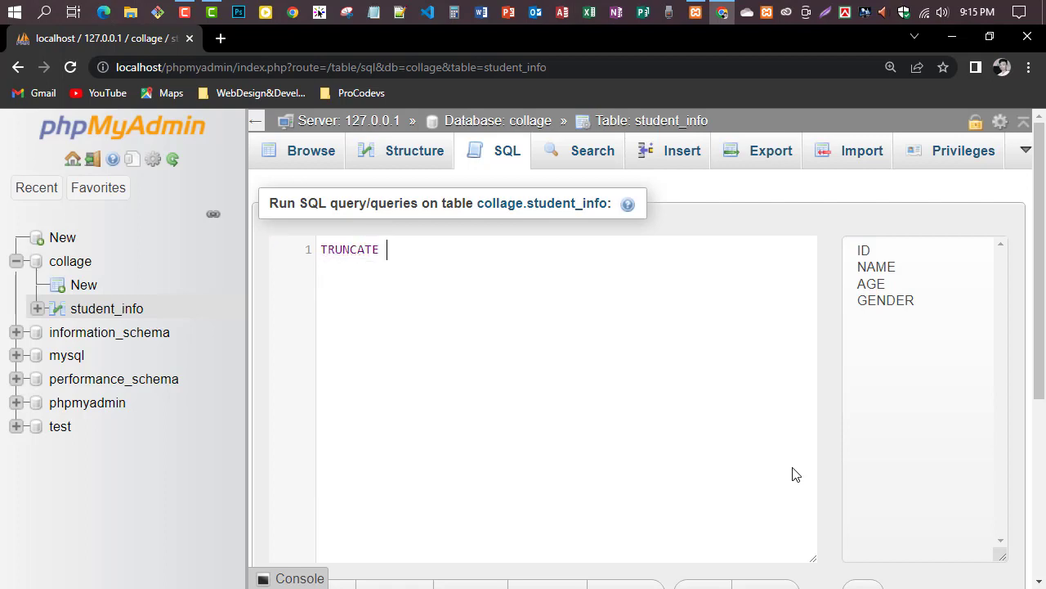
pyautogui.write('TABLE')
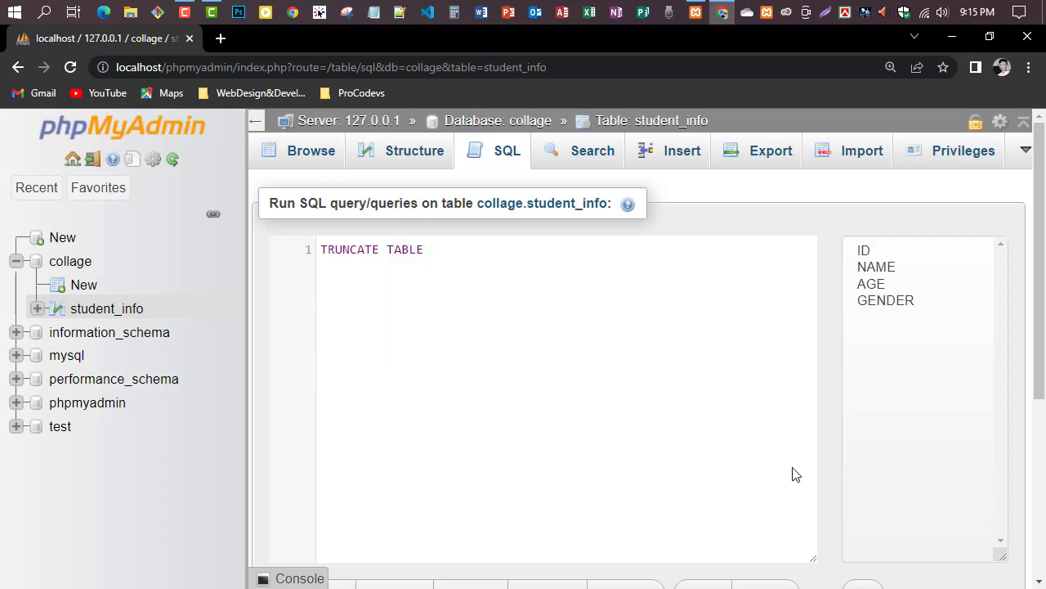
pyautogui.write('stud')
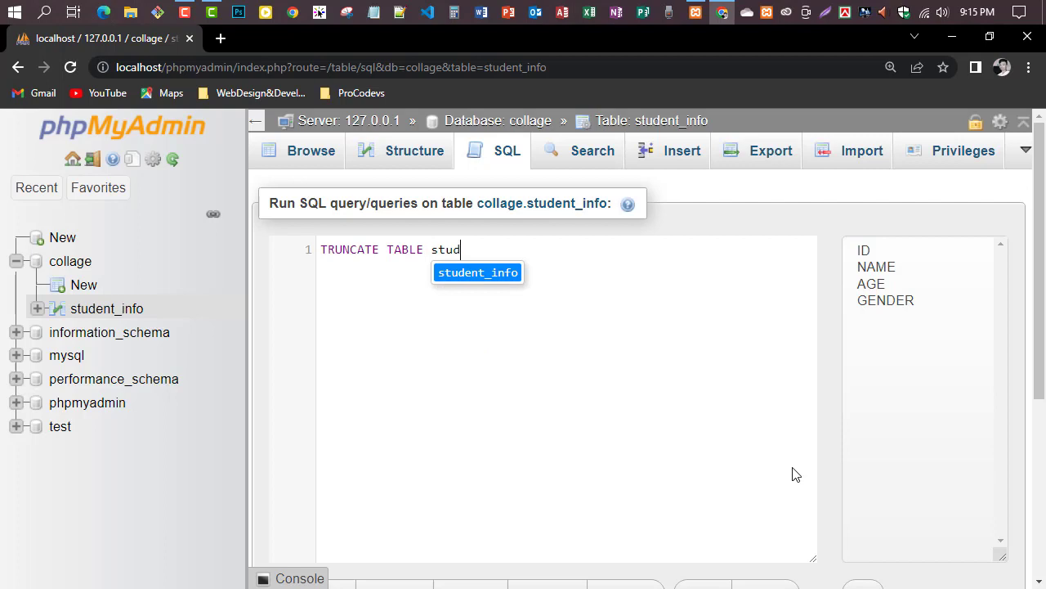
pyautogui.click(477, 272)
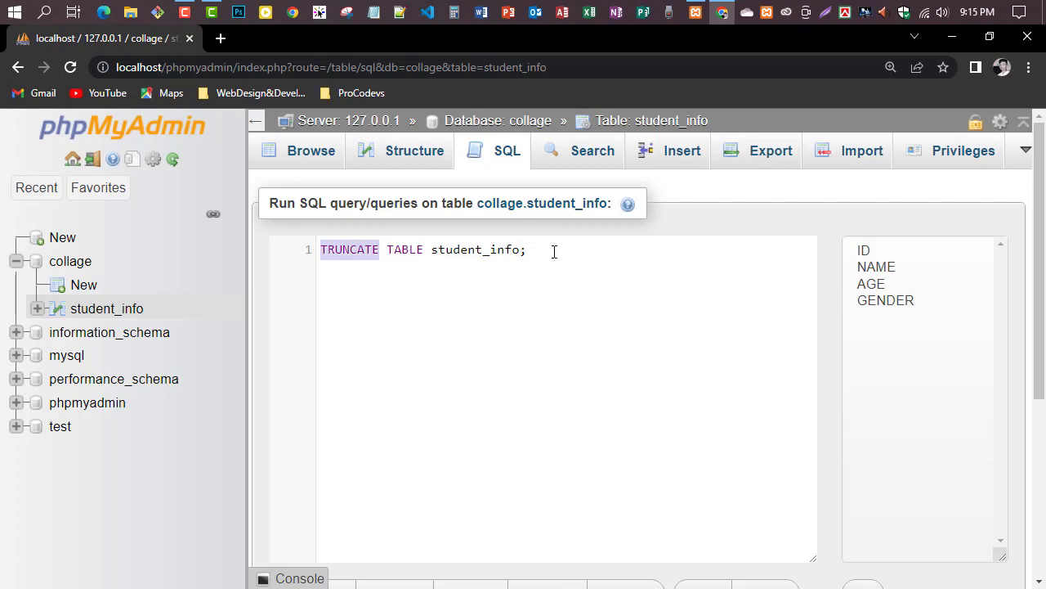
pyautogui.scroll(-3)
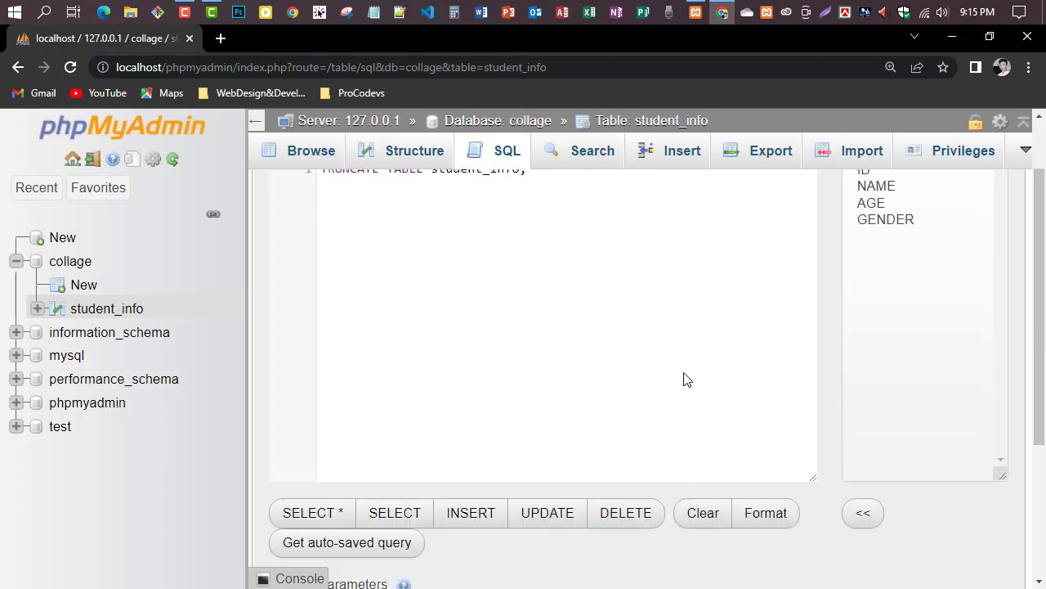
# Step: Run the truncate, confirm it, and browse student_info showing only column headers
pyautogui.click(479, 505)
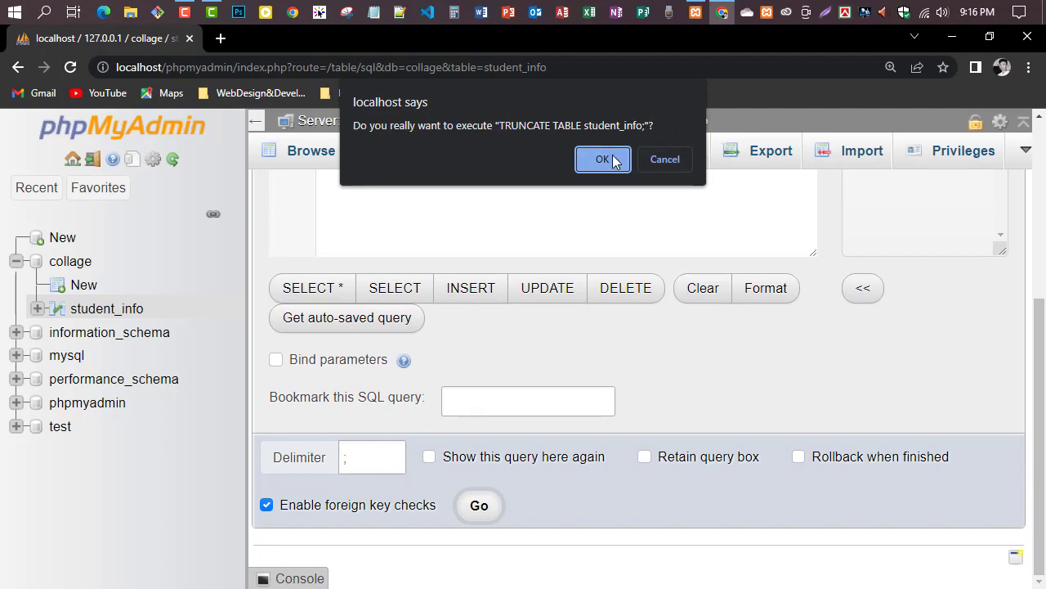
pyautogui.click(601, 158)
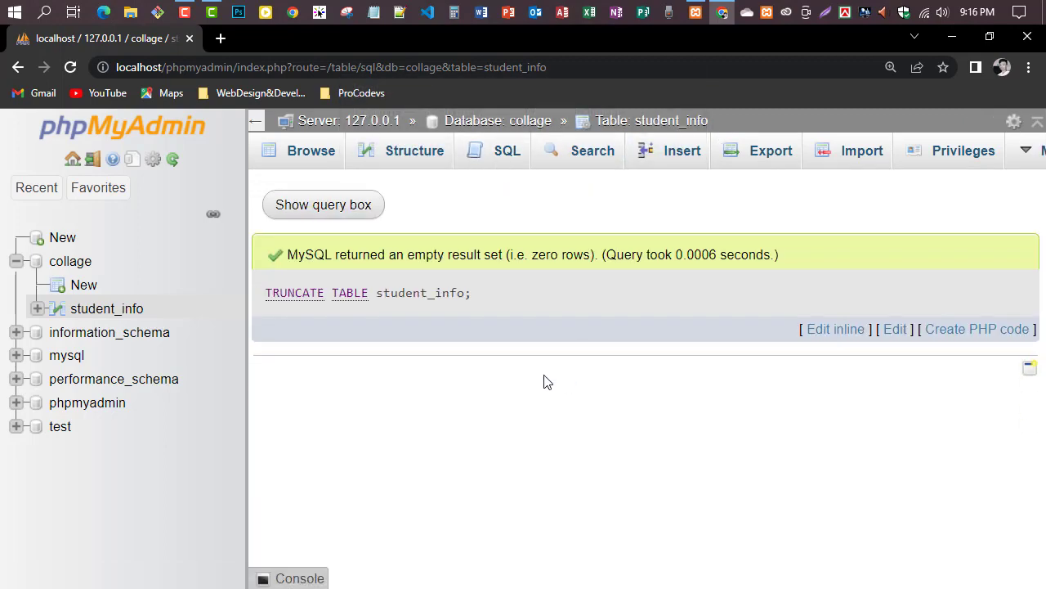
pyautogui.click(310, 150)
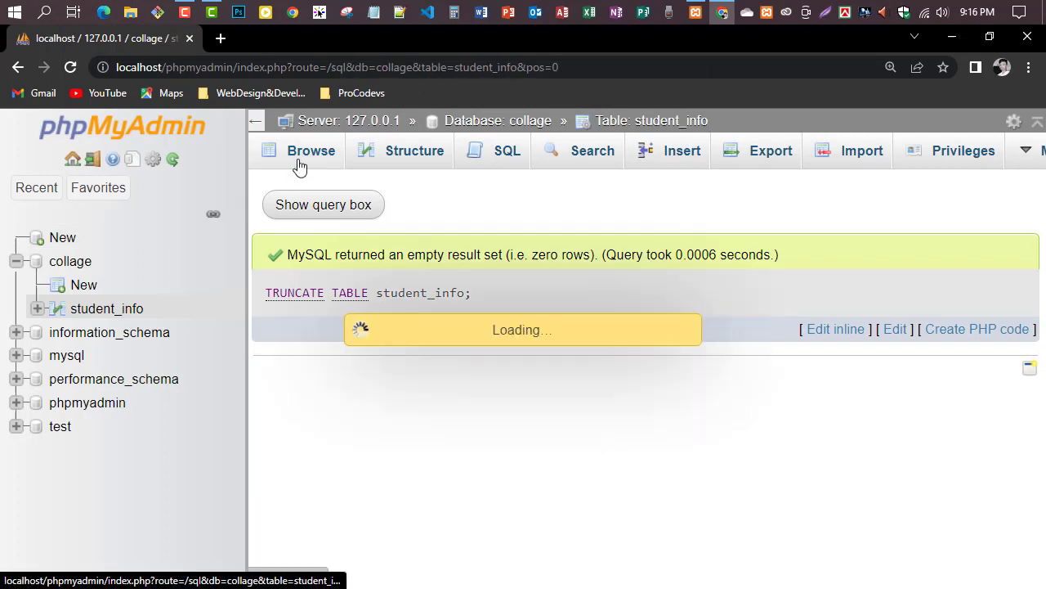
pyautogui.click(310, 151)
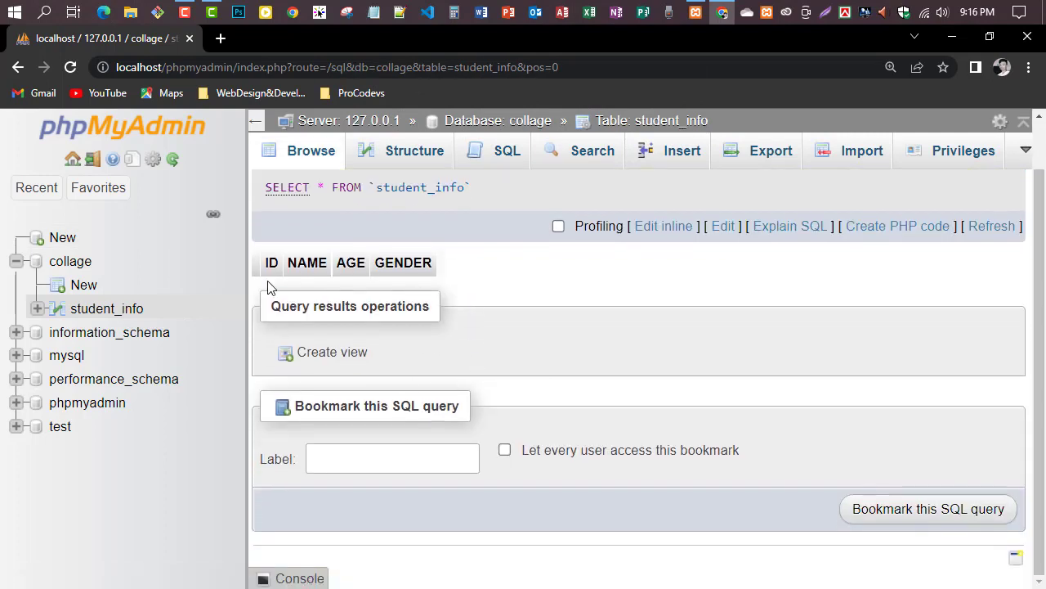